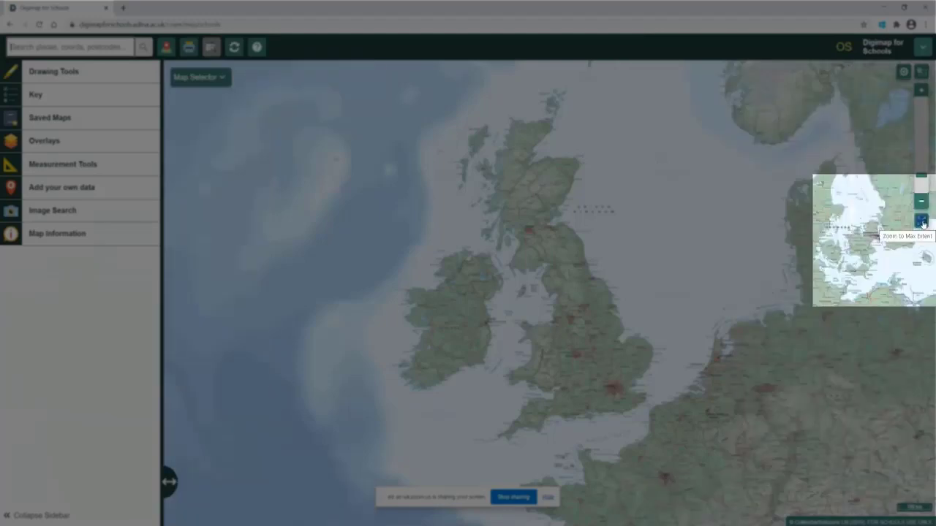
- Zoom out to the maximum extent so the whole world map replaces the UK view
left_click(920, 220)
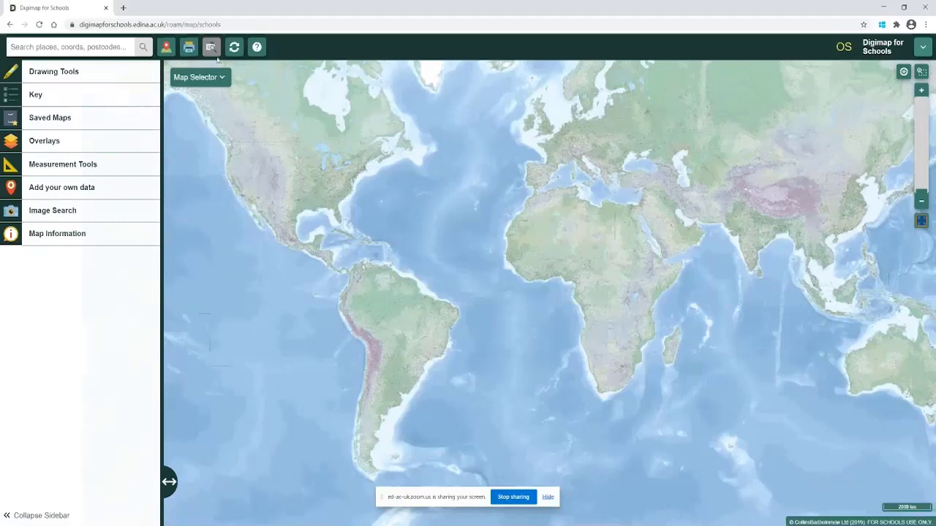
mouse_move(200, 77)
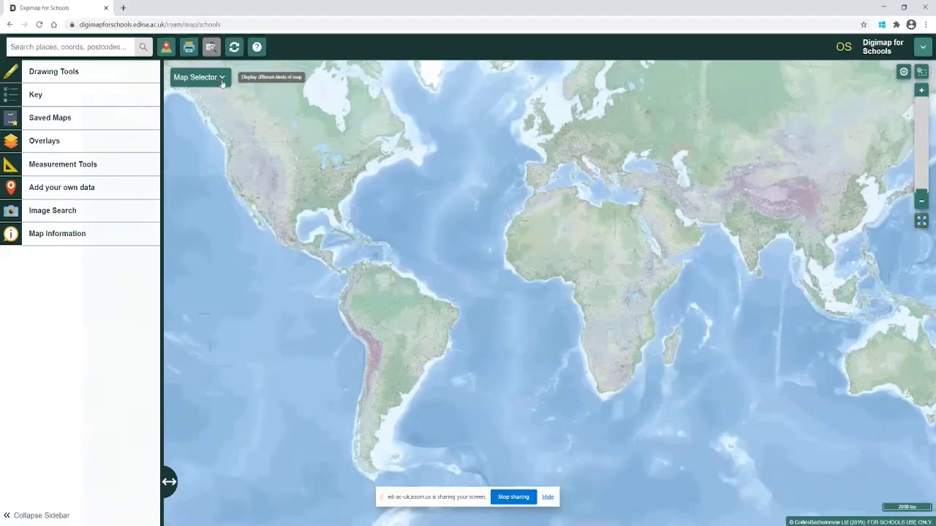
- Choose the World Atlas basemap and show the list of available overlays
left_click(199, 77)
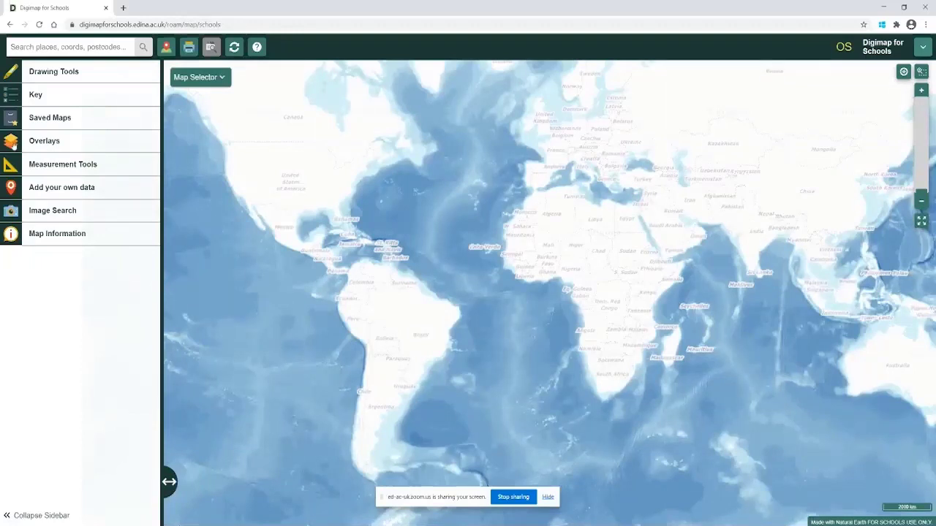
left_click(44, 141)
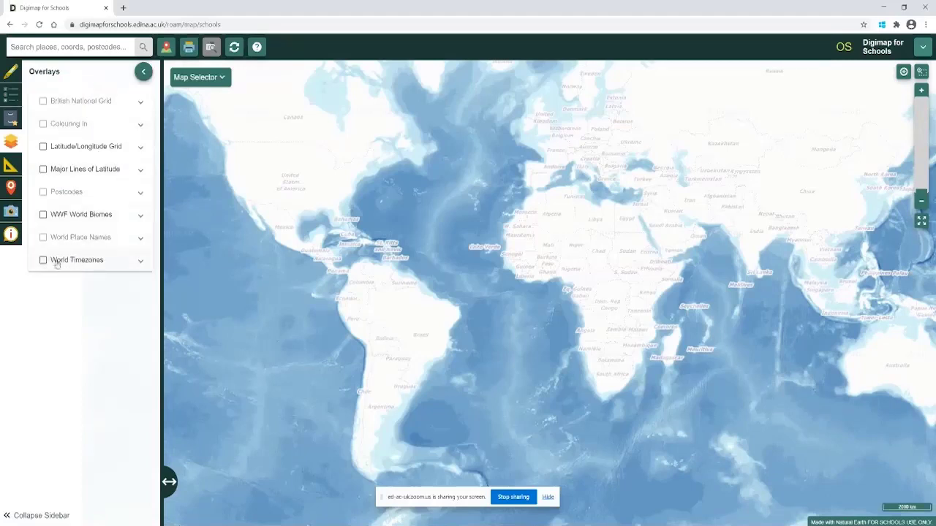
- Turn on the World Timezones overlay with coloured bands and UTC offsets
left_click(43, 260)
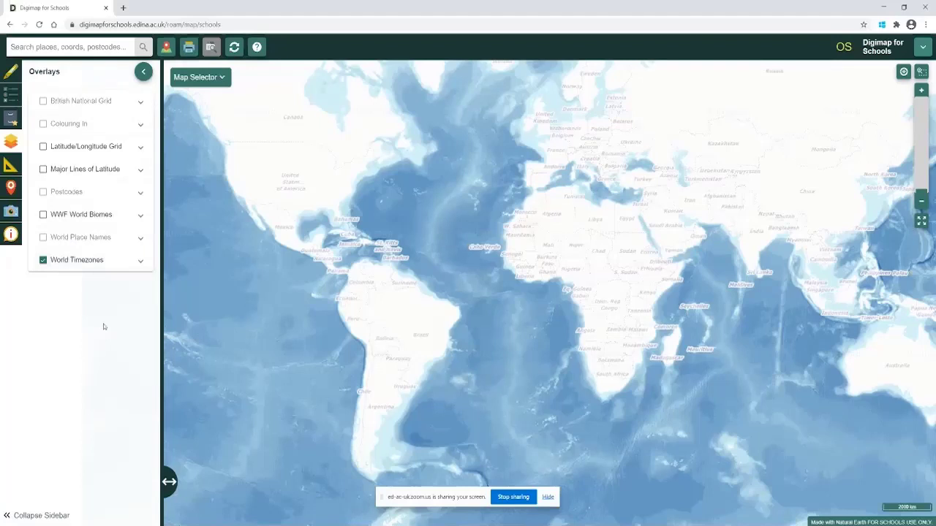
left_click(43, 261)
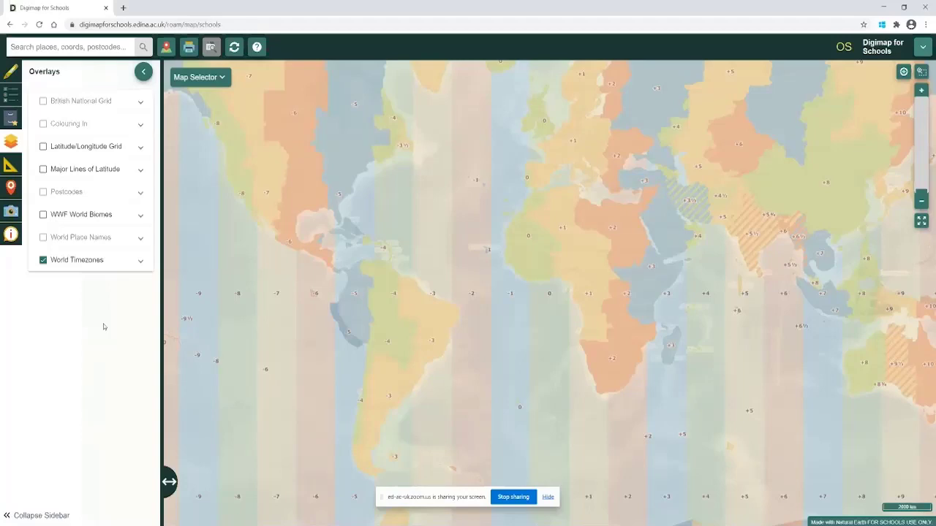
mouse_move(110, 327)
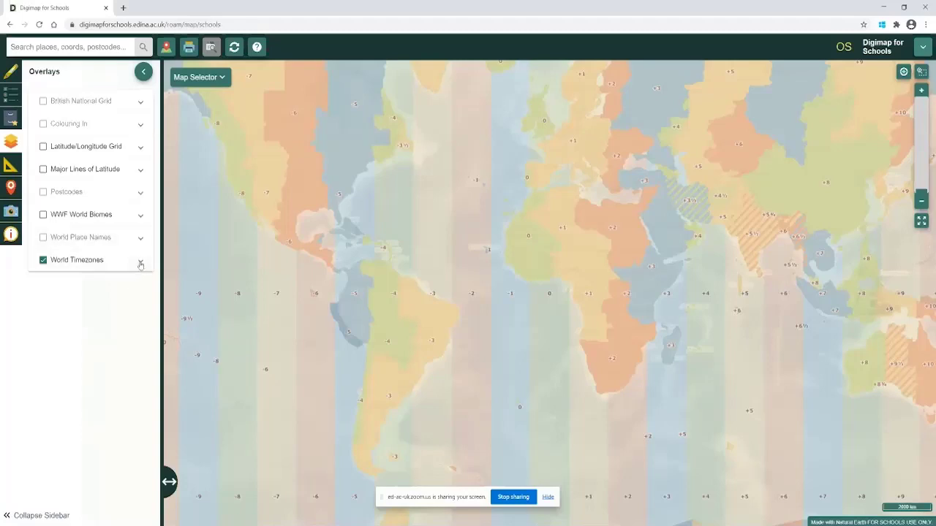
- Expand World Timezones and lower its transparency slider so the atlas shows through
left_click(140, 260)
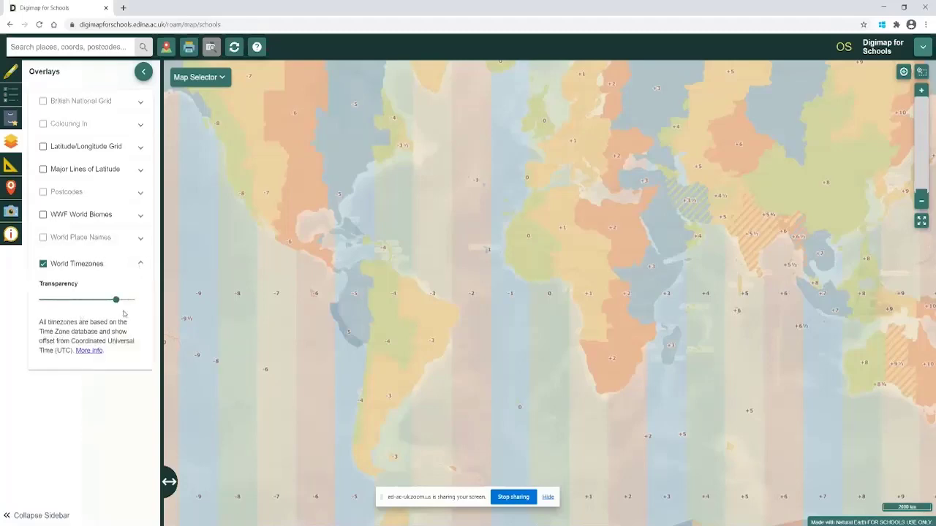
left_click_drag(114, 300, 117, 300)
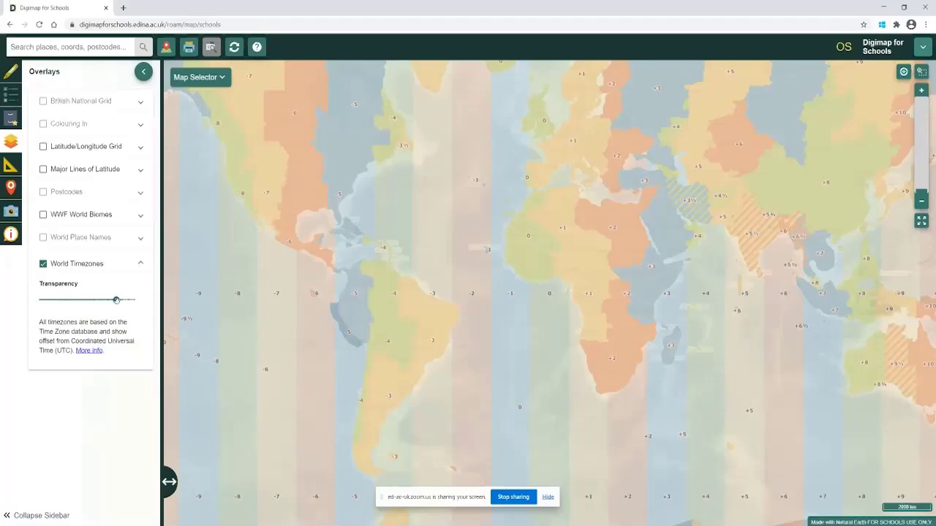
left_click_drag(116, 299, 89, 299)
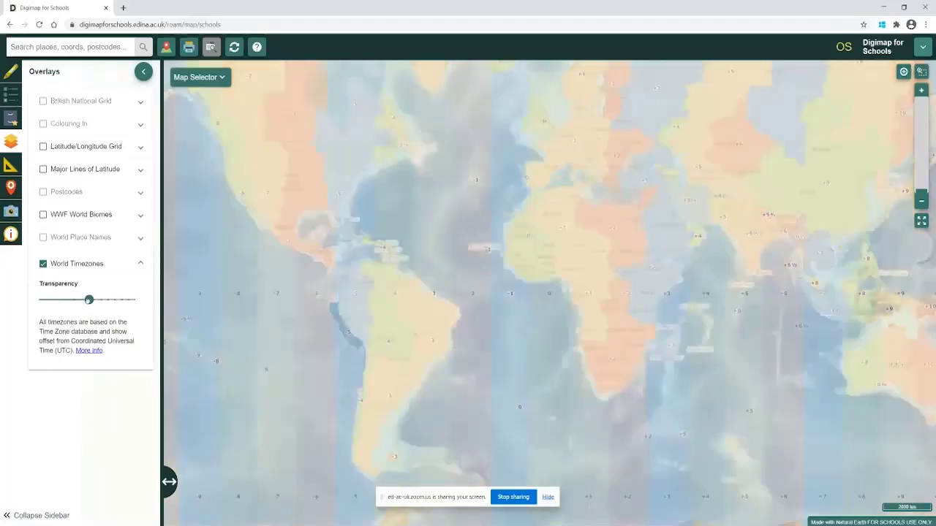
left_click_drag(88, 299, 76, 299)
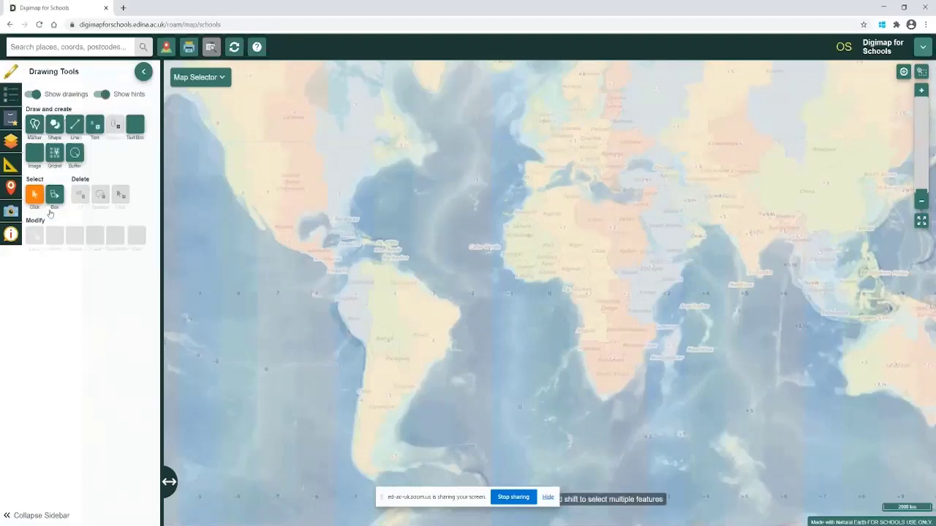
- Place an image annotation west of South America and choose Time zones.jpg for upload
left_click(34, 124)
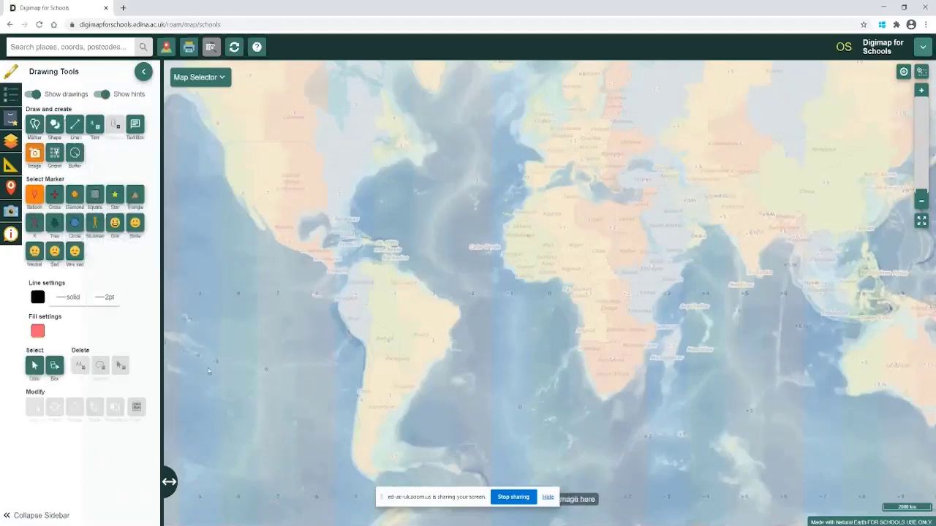
left_click(34, 153)
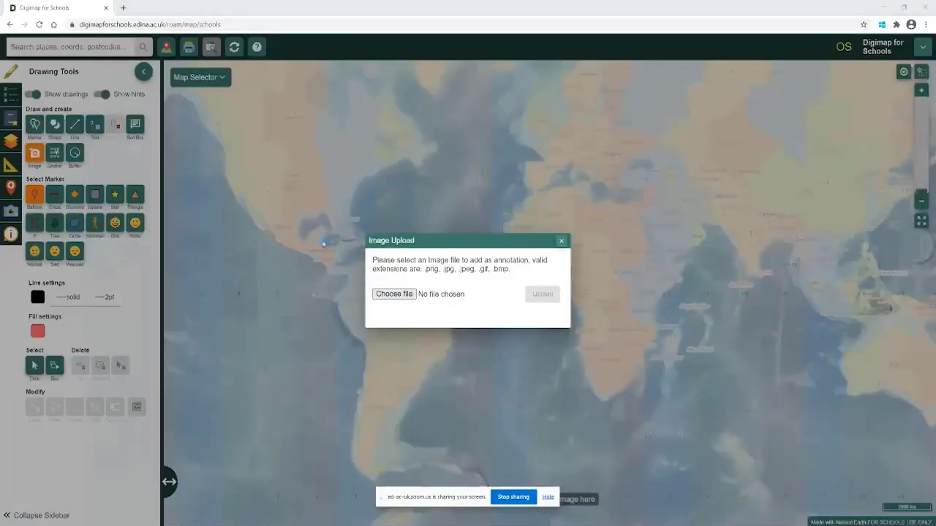
left_click(394, 293)
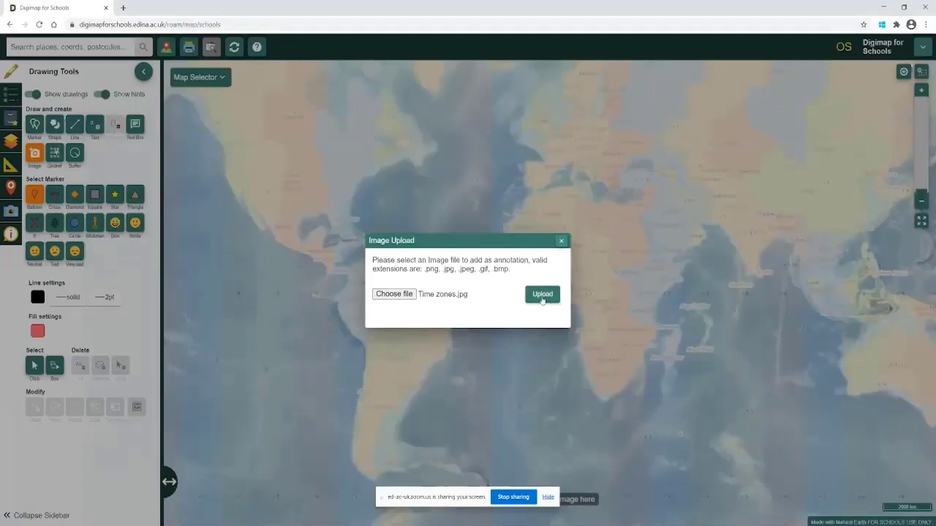
- Add Time zones.jpg to the map, then select and enlarge it so questions are readable
left_click(542, 294)
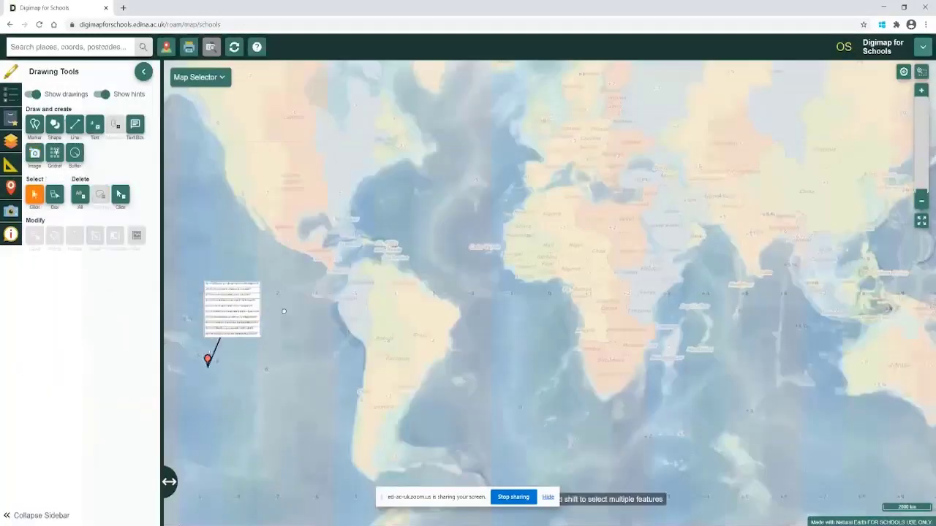
left_click(232, 307)
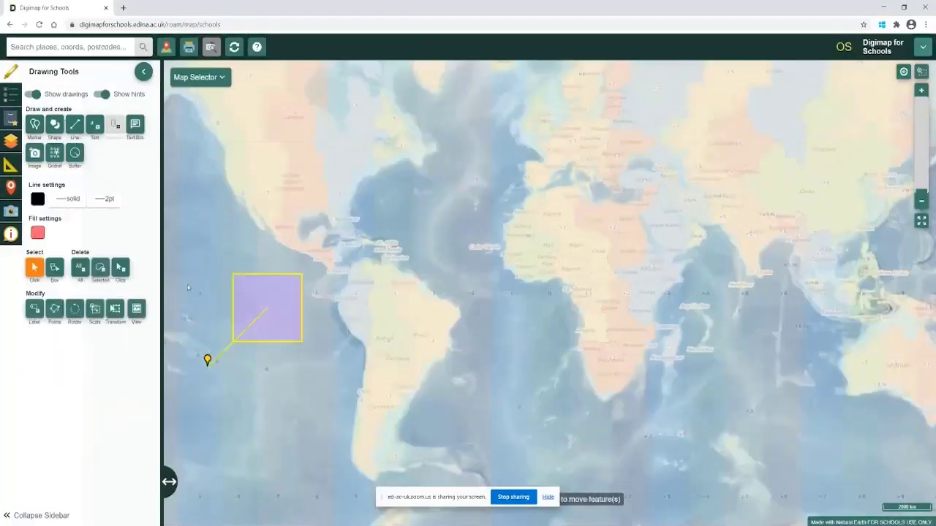
left_click(94, 310)
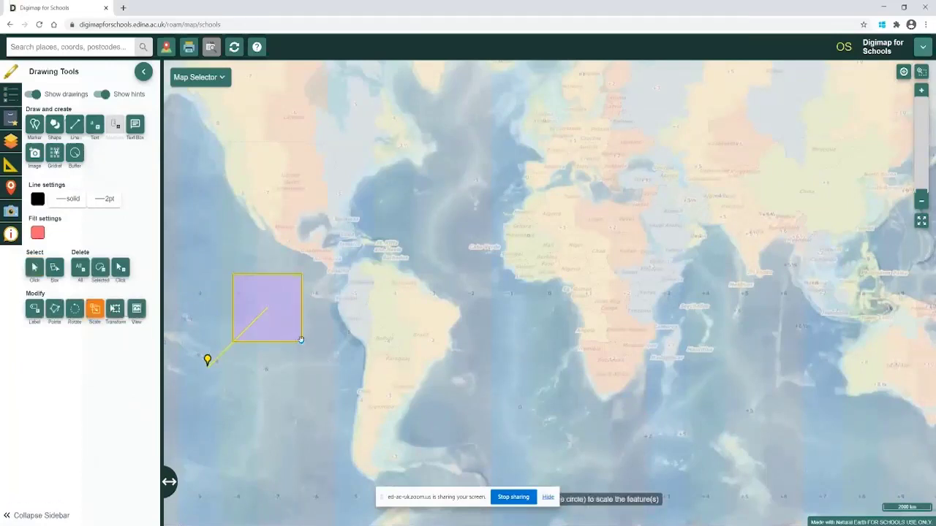
left_click_drag(300, 340, 370, 417)
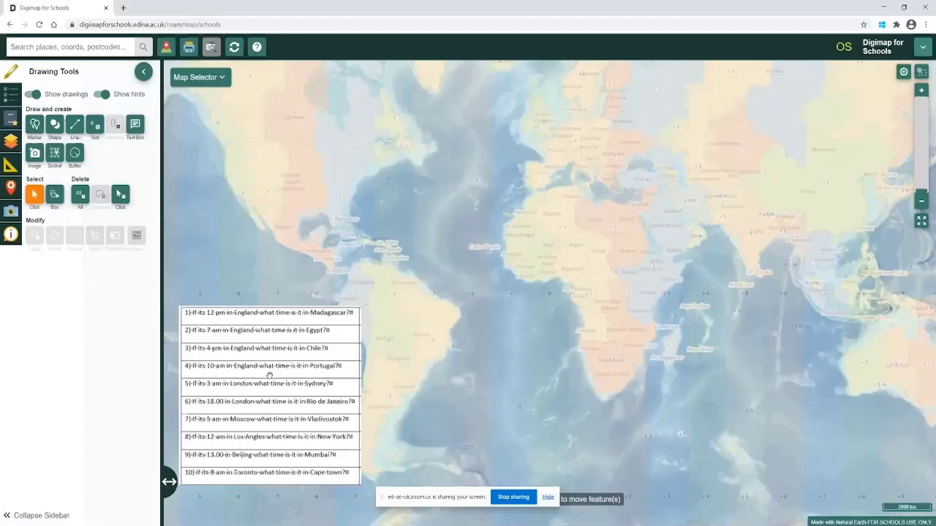
mouse_move(669, 354)
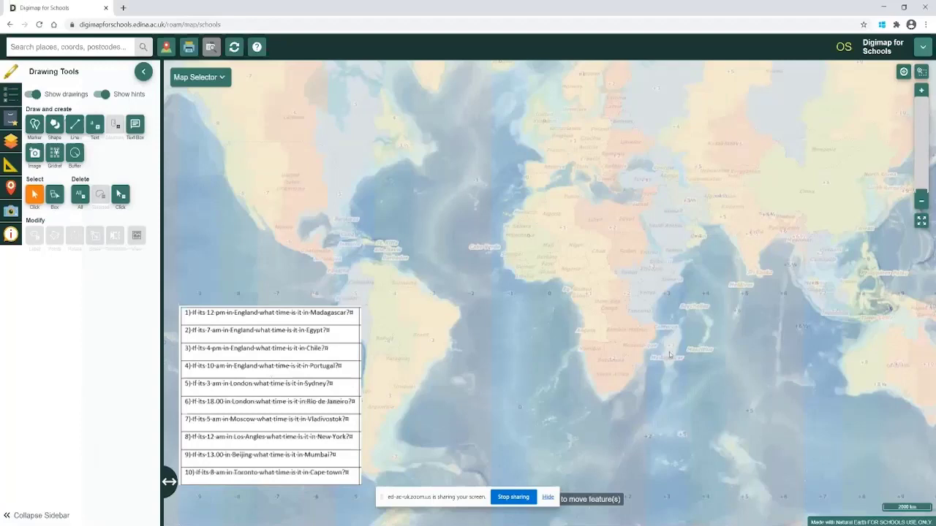
mouse_move(647, 368)
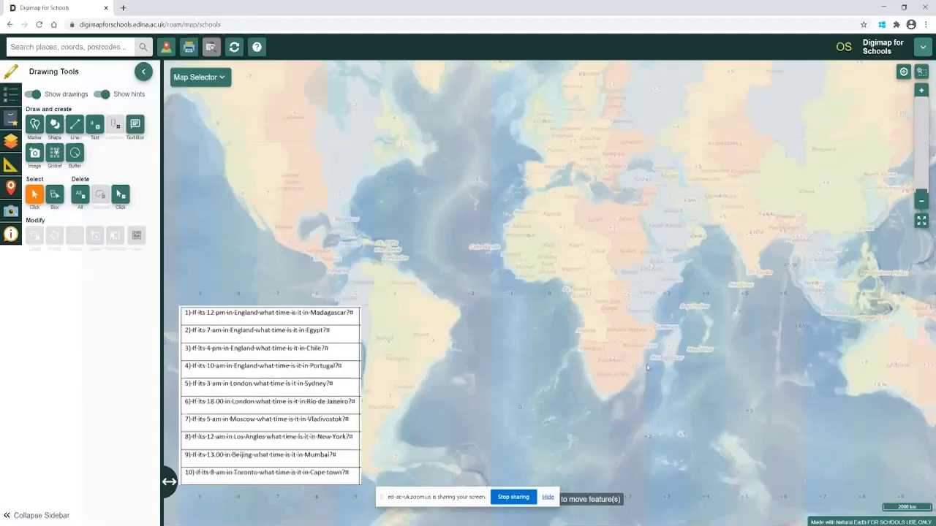
mouse_move(676, 356)
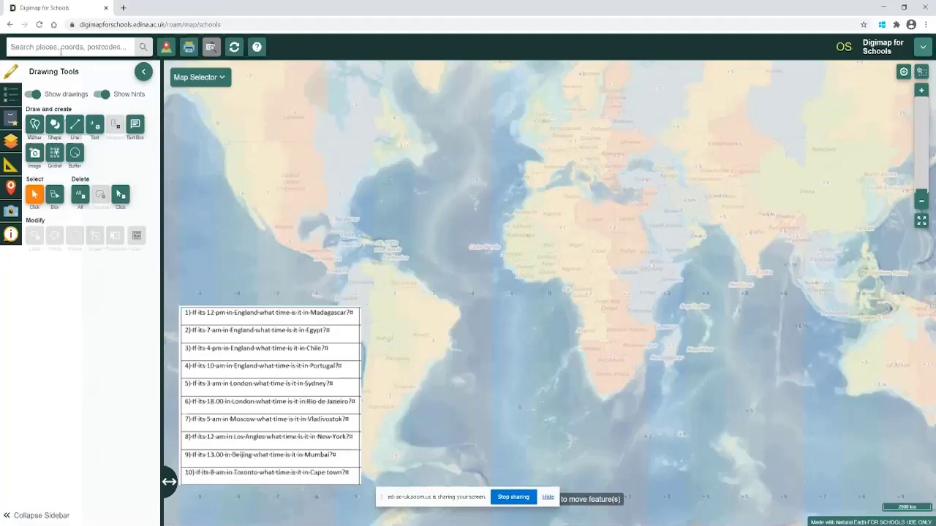
- Search 'moscow', go to Moscow, Russia from Places (World), and mark the centre
type("moscow")
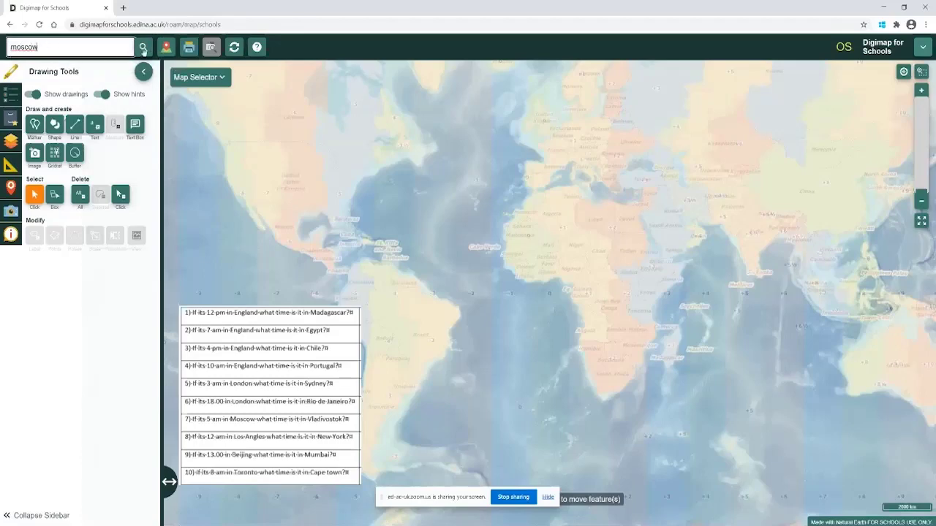
left_click(143, 47)
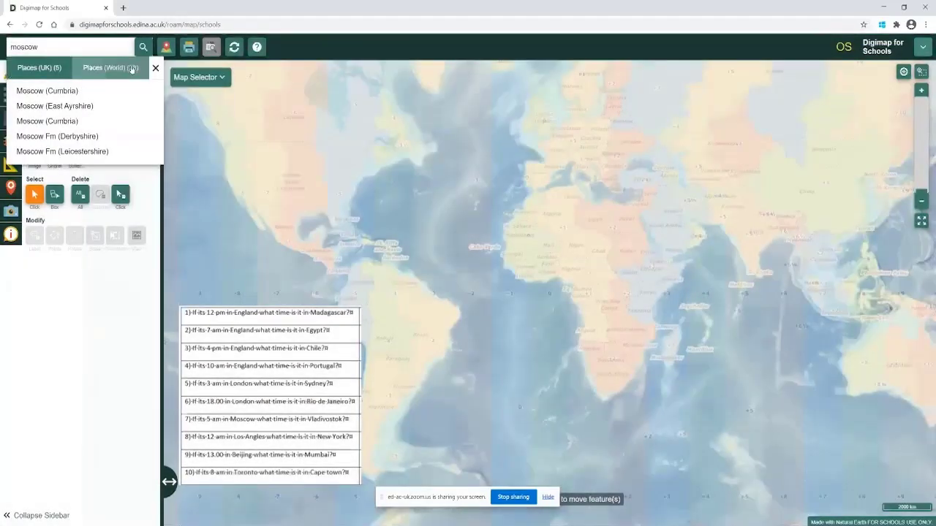
left_click(110, 67)
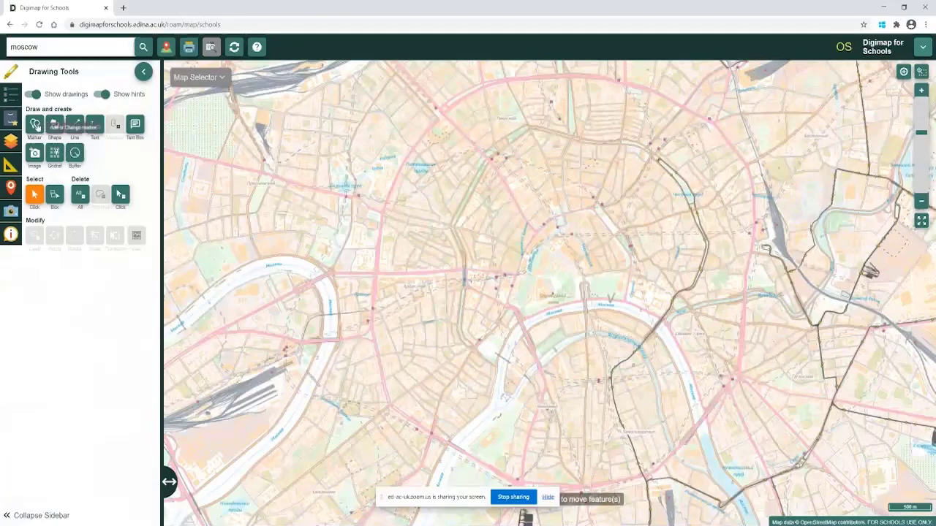
left_click(34, 124)
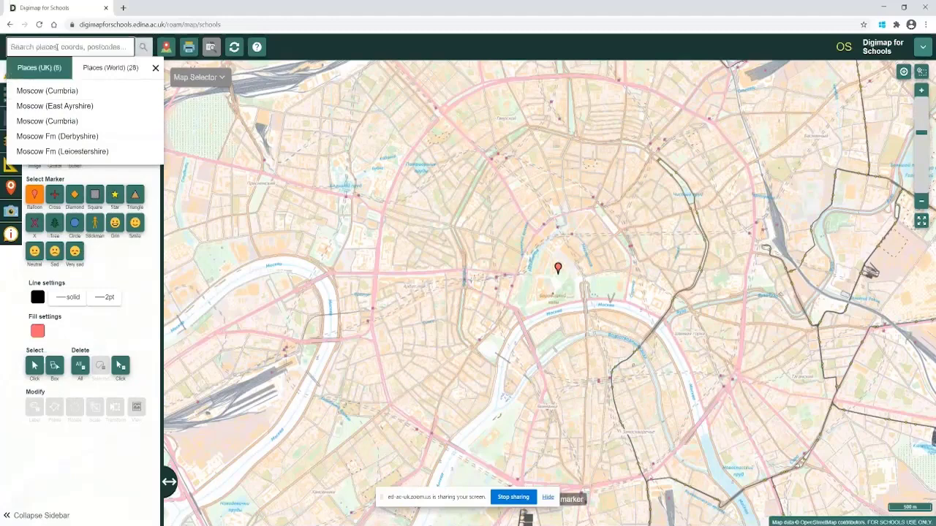
- Enter 'vladivostok' in the place search to locate Vladivostok
type("vlad")
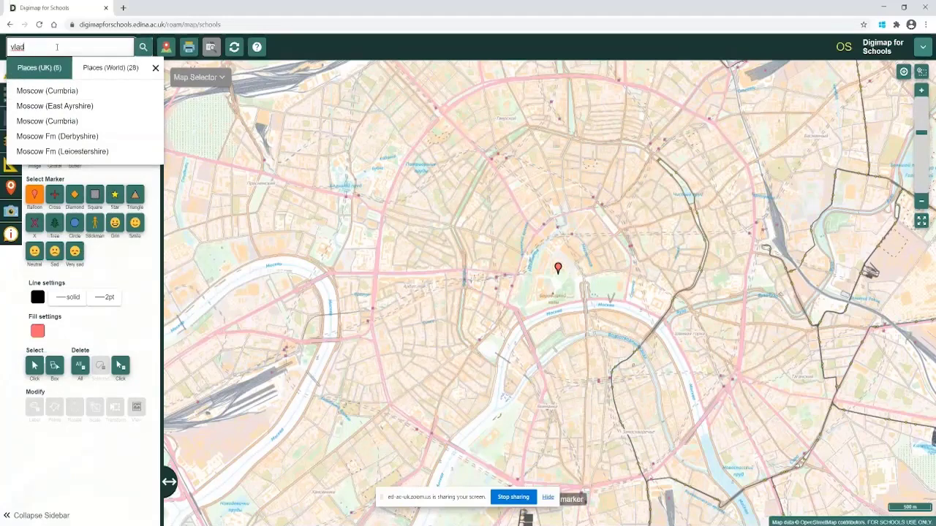
type("ivostok")
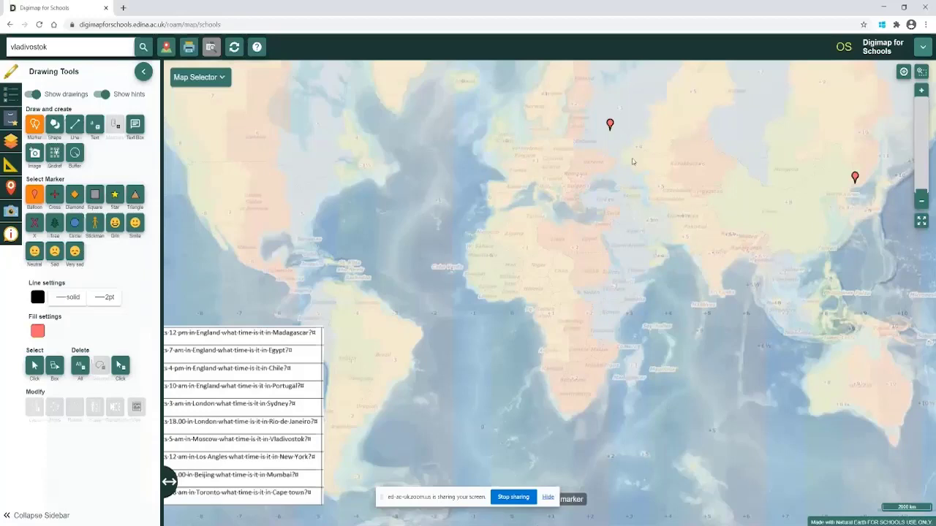
mouse_move(693, 114)
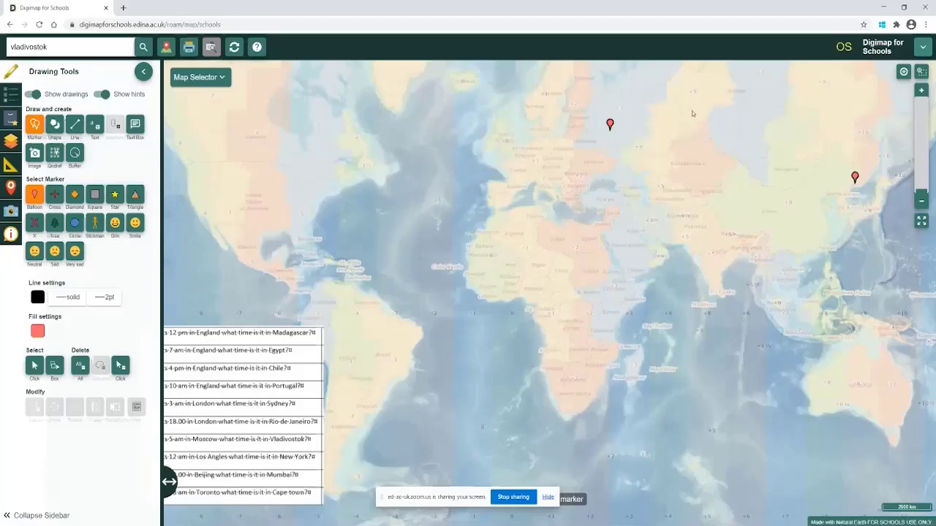
mouse_move(825, 163)
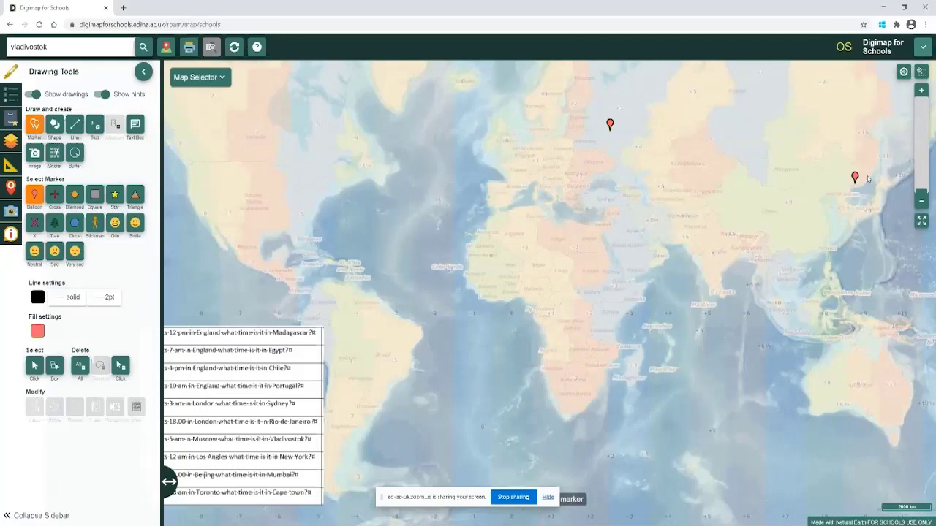
mouse_move(553, 235)
type("vl")
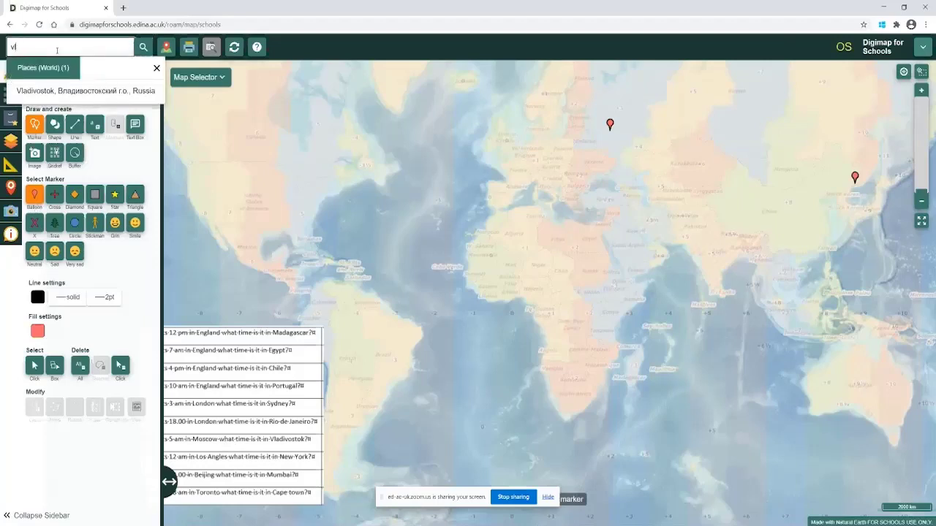
- Search Toronto and Cape Town, picking each from the Places (World) results
type("tot")
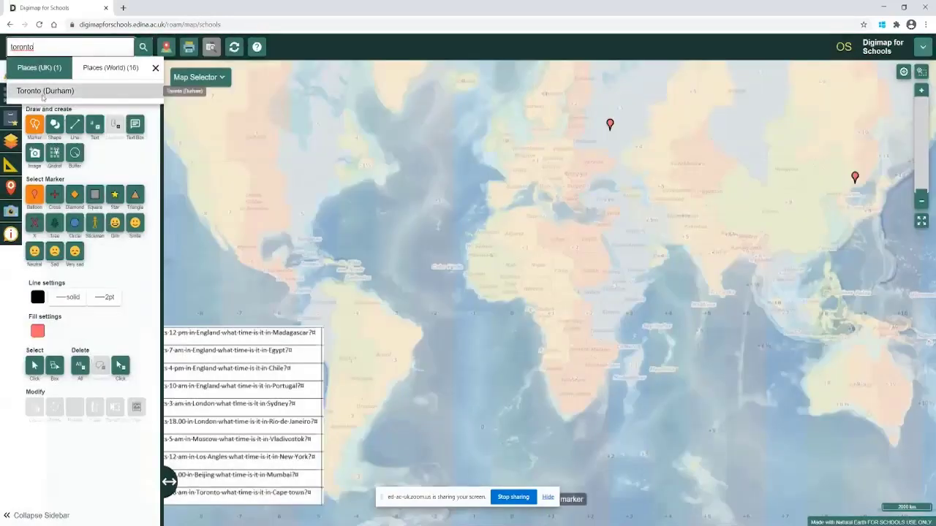
left_click(109, 67)
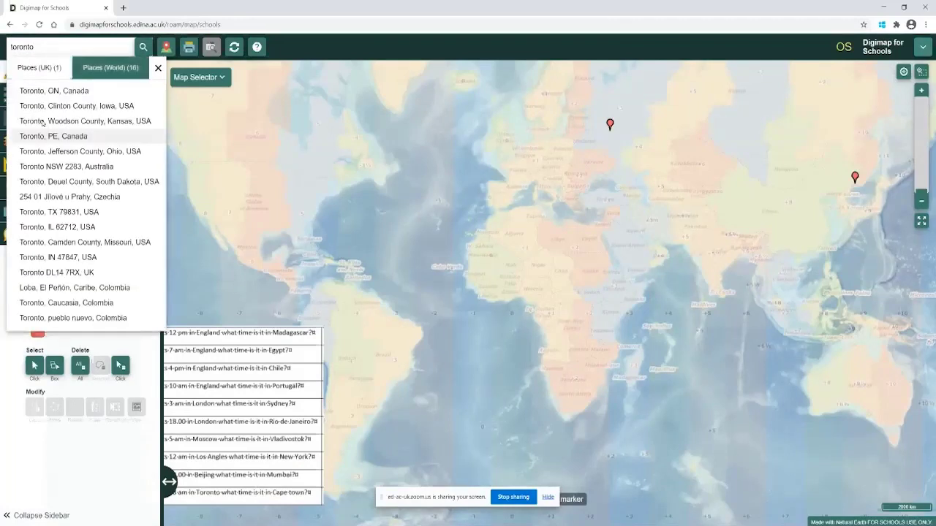
mouse_move(51, 90)
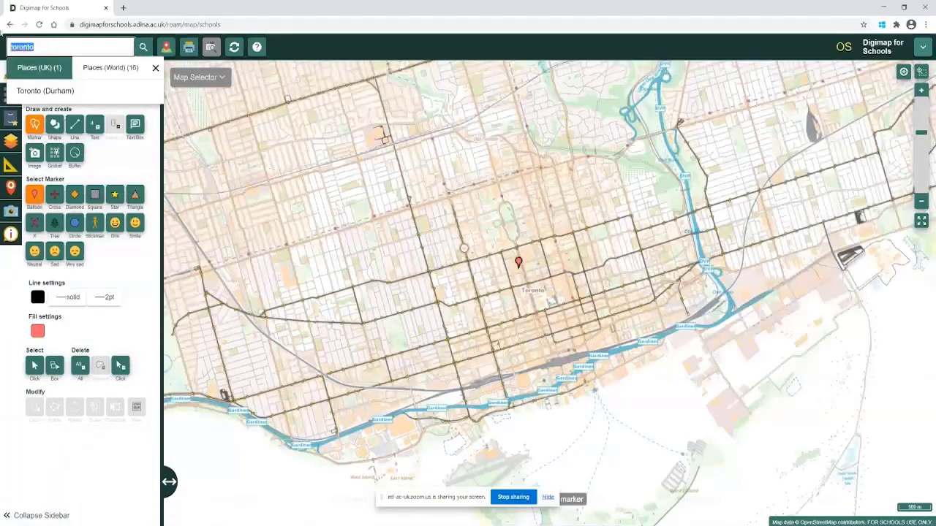
type("cape town")
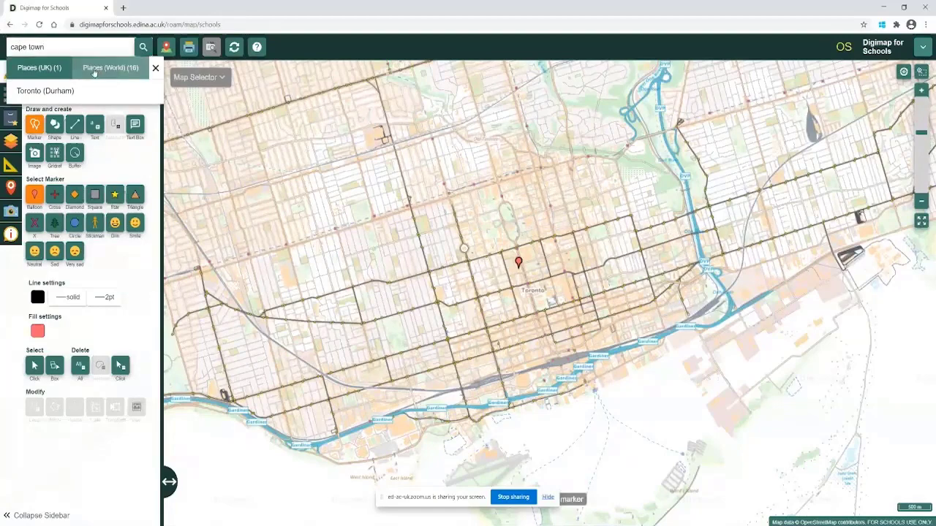
left_click(110, 67)
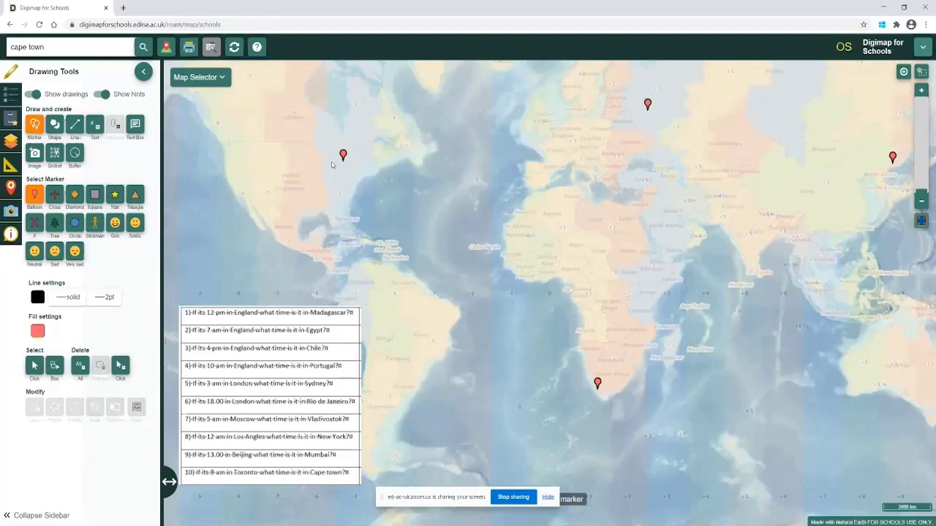
mouse_move(595, 395)
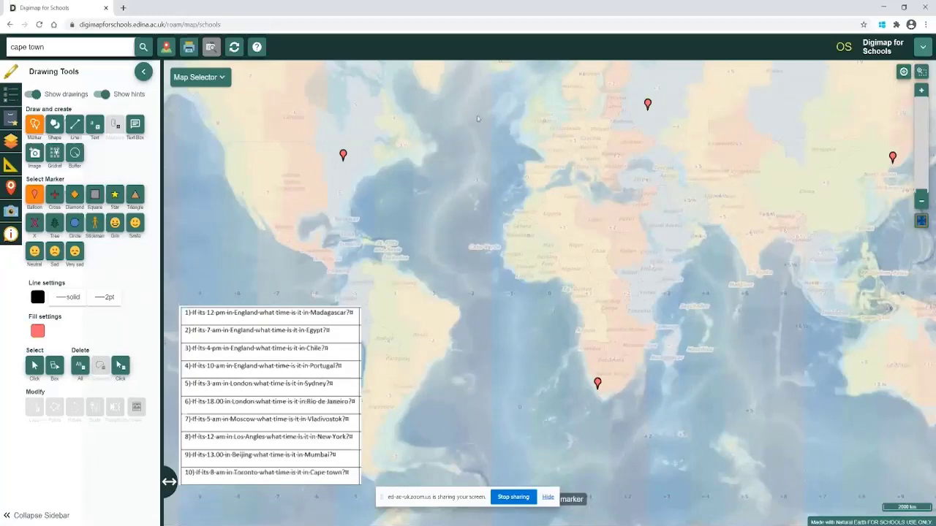
- Using Measurement Tools, draw a distance line from Toronto to Cape Town: 12930.8 km
left_click(143, 72)
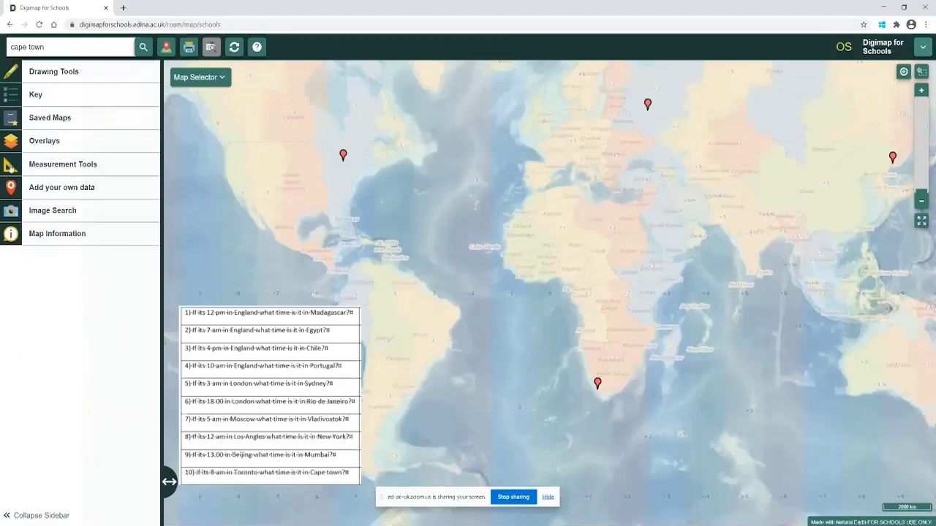
left_click(63, 164)
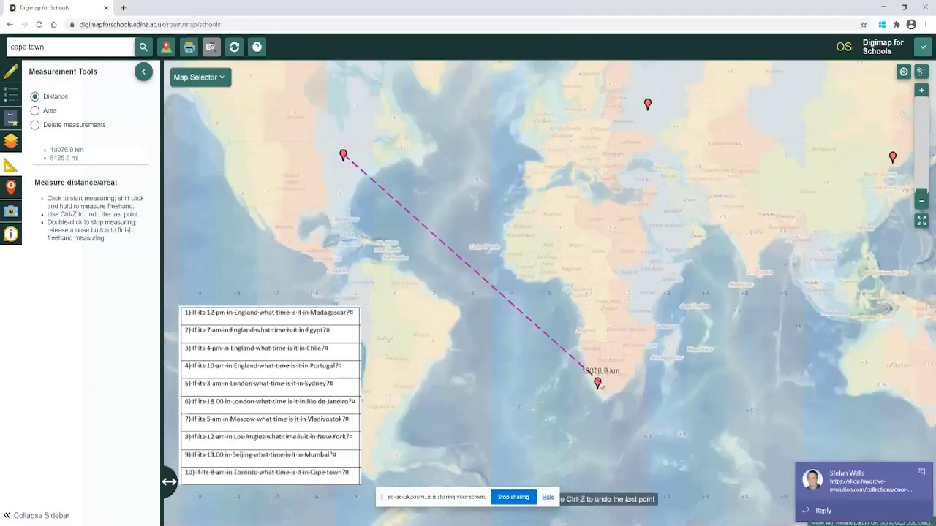
double_click(596, 383)
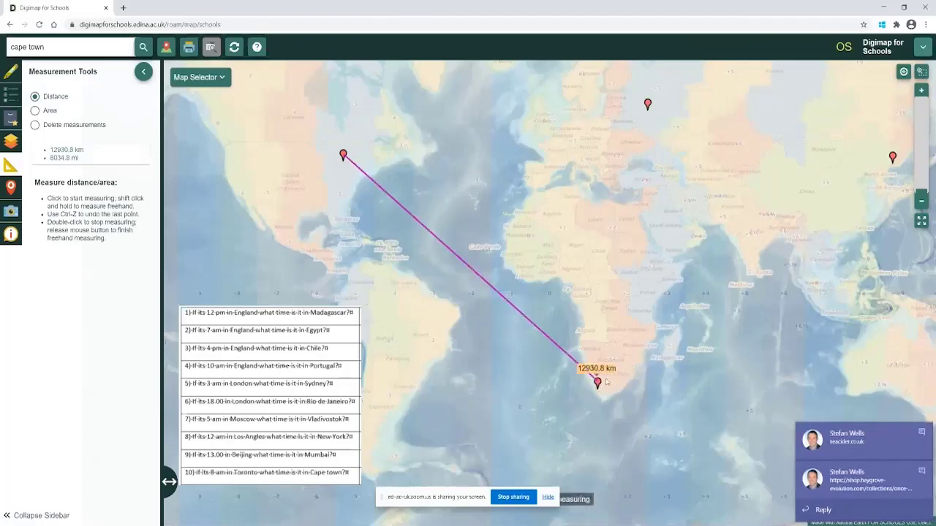
mouse_move(609, 407)
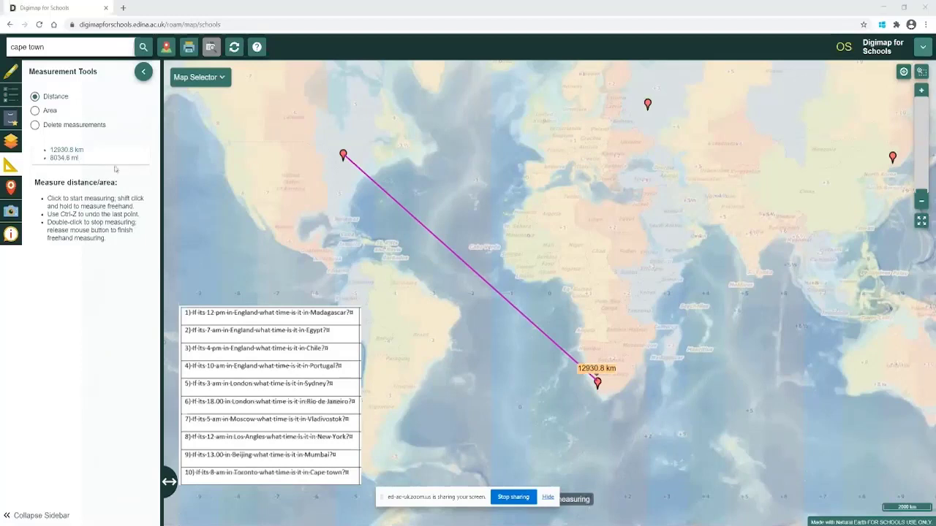
mouse_move(209, 396)
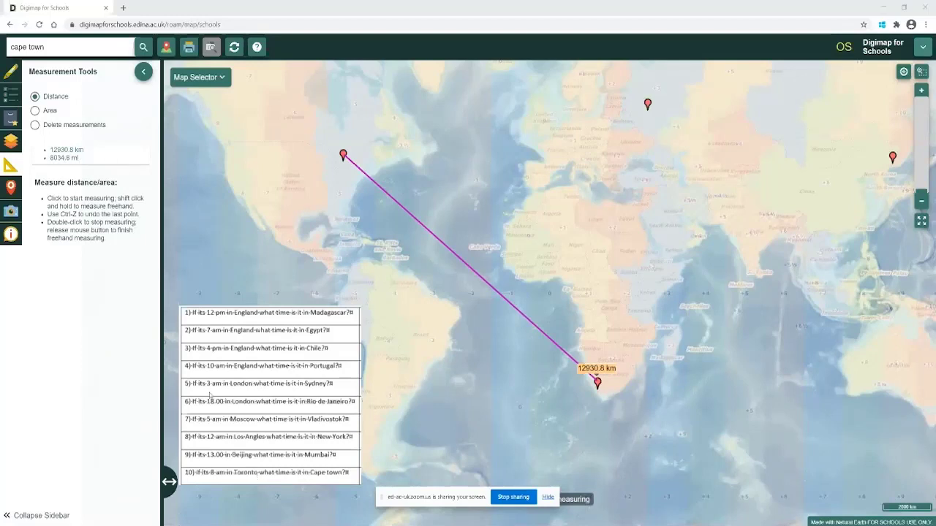